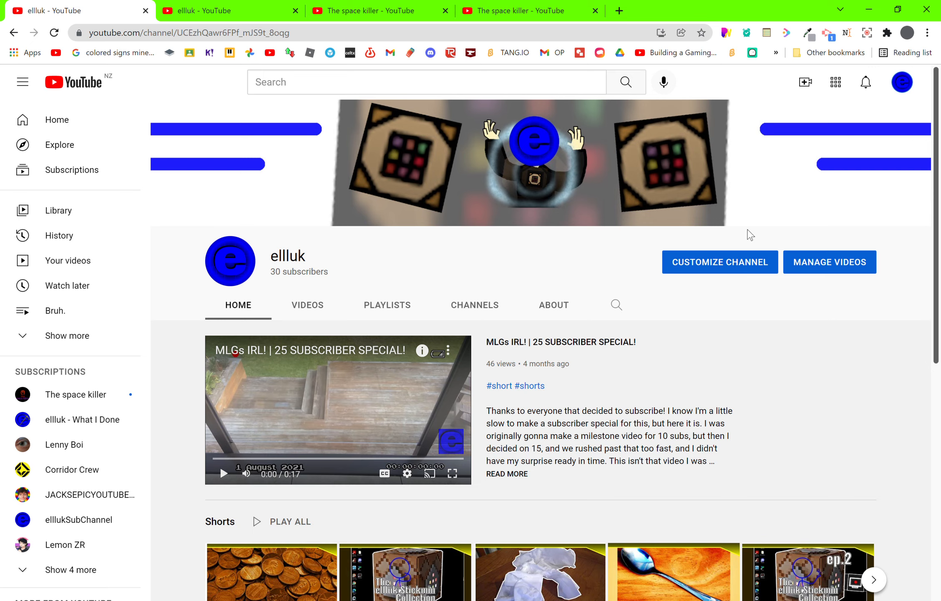
{"action": "mouse_move", "coordinate": [114, 131]}
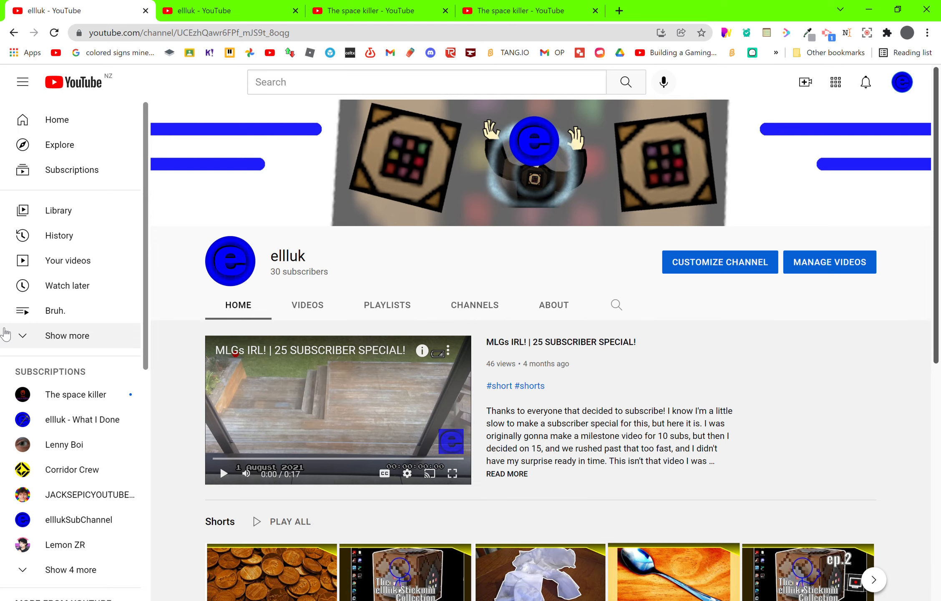
{"action": "mouse_move", "coordinate": [816, 384]}
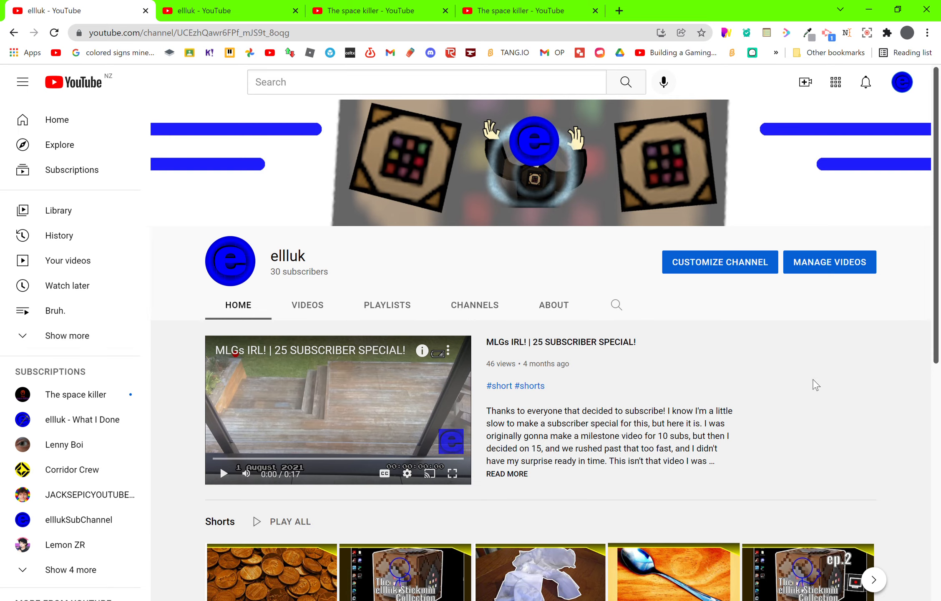
{"action": "mouse_move", "coordinate": [664, 382]}
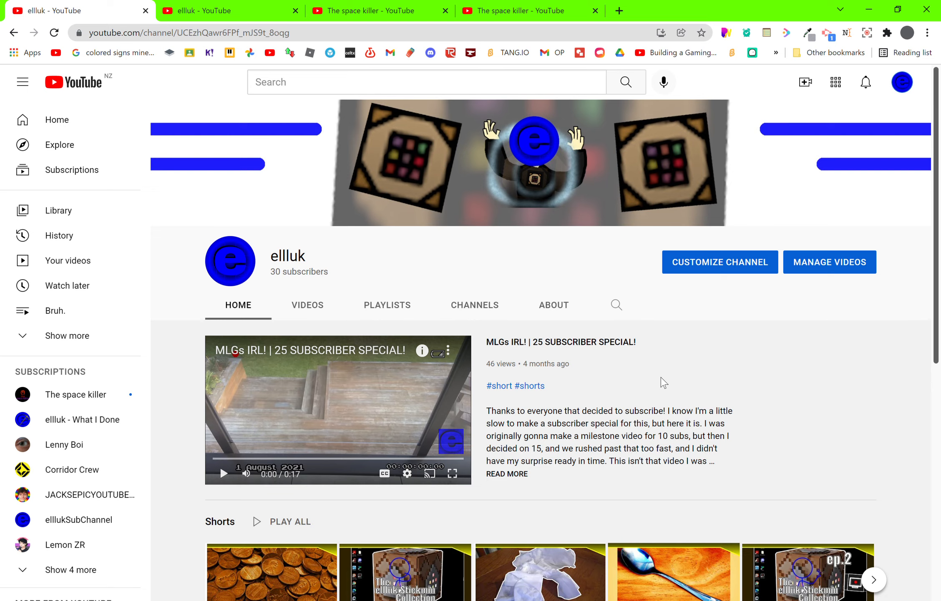
{"action": "mouse_move", "coordinate": [350, 539]}
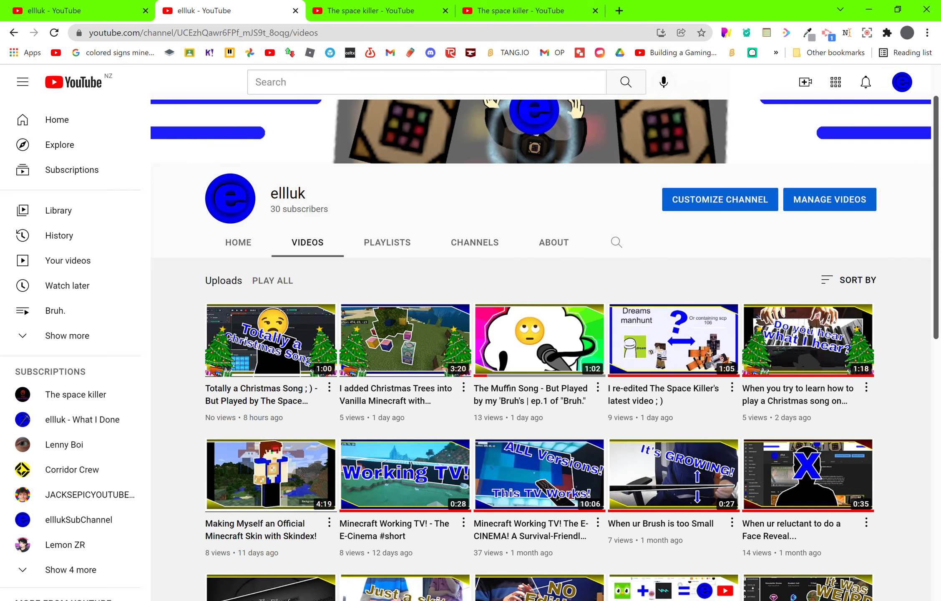
{"action": "mouse_move", "coordinate": [753, 486]}
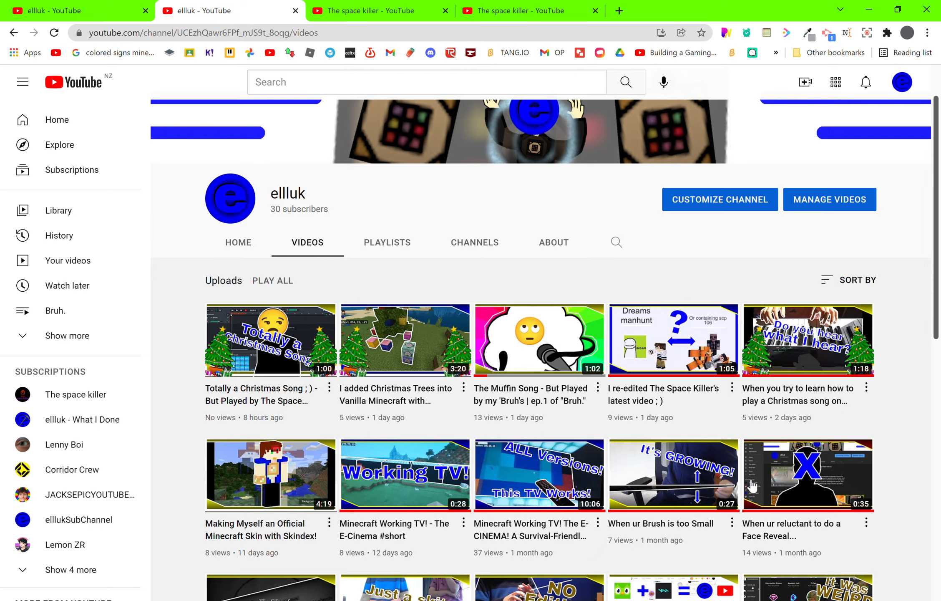
Step: Watch ellluk's 'I re-edited The Space Killer's latest video', skipping ahead near the end
{"action": "left_click", "coordinate": [673, 340]}
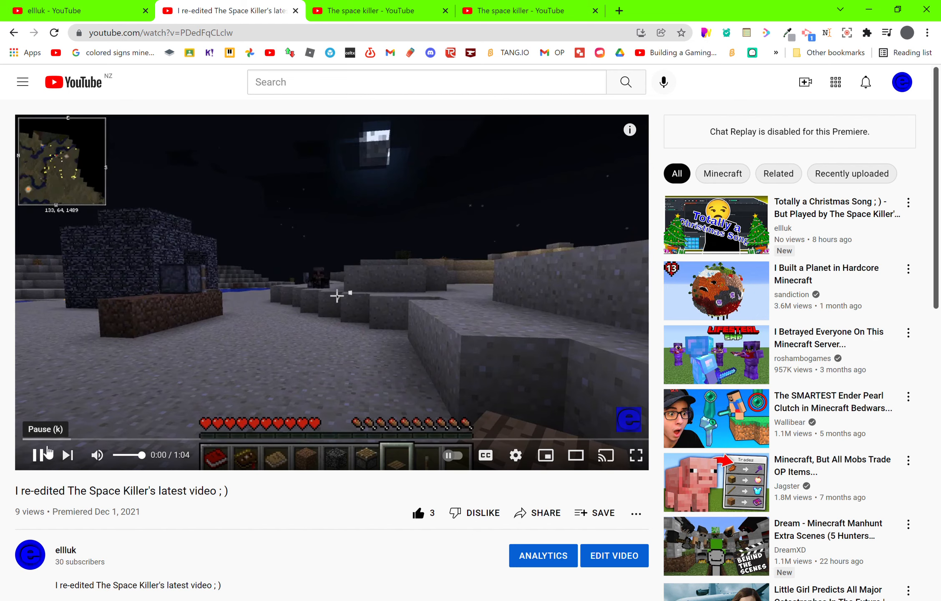
{"action": "left_click", "coordinate": [38, 455]}
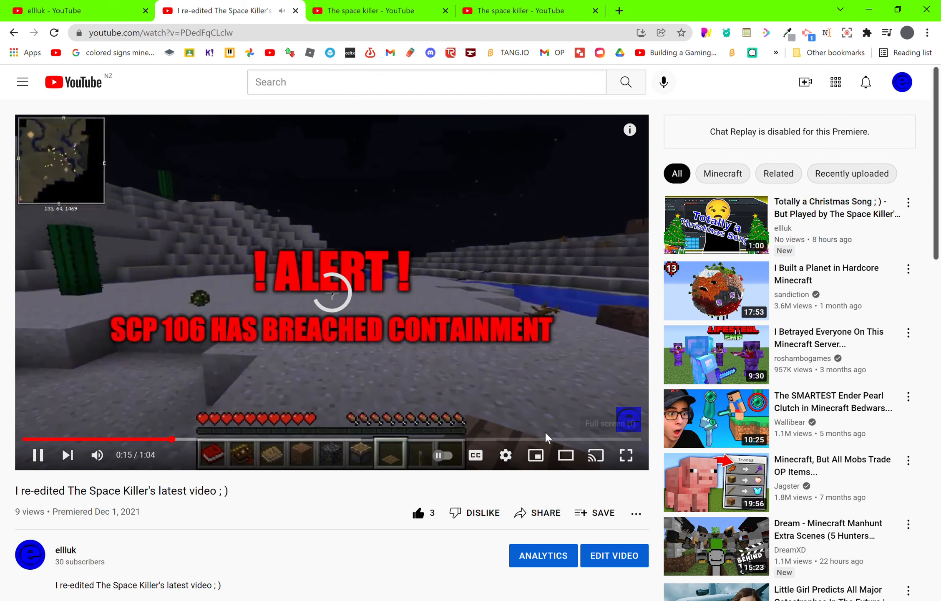
{"action": "mouse_move", "coordinate": [333, 440]}
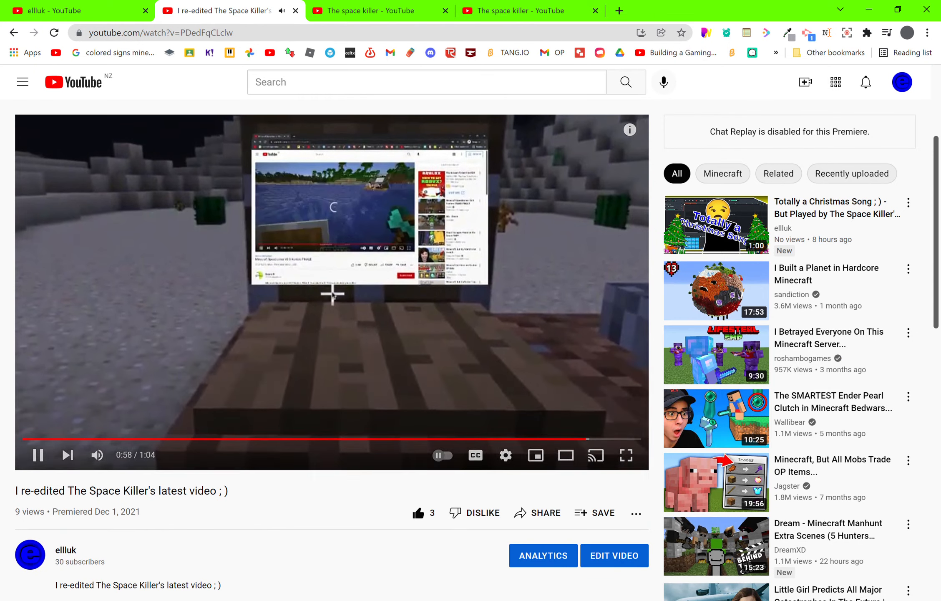
{"action": "scroll", "scroll_direction": "down", "scroll_amount": 3}
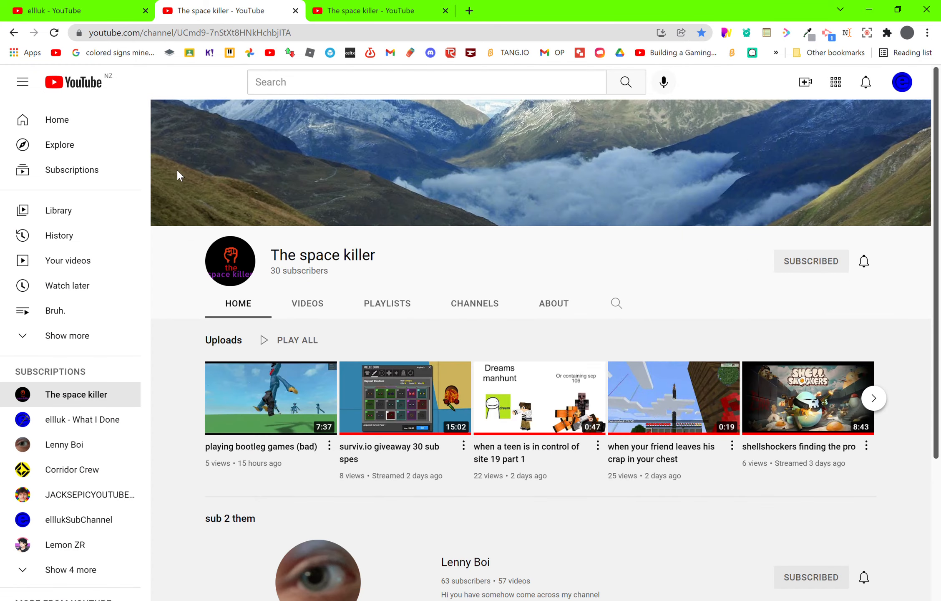
{"action": "mouse_move", "coordinate": [219, 16]}
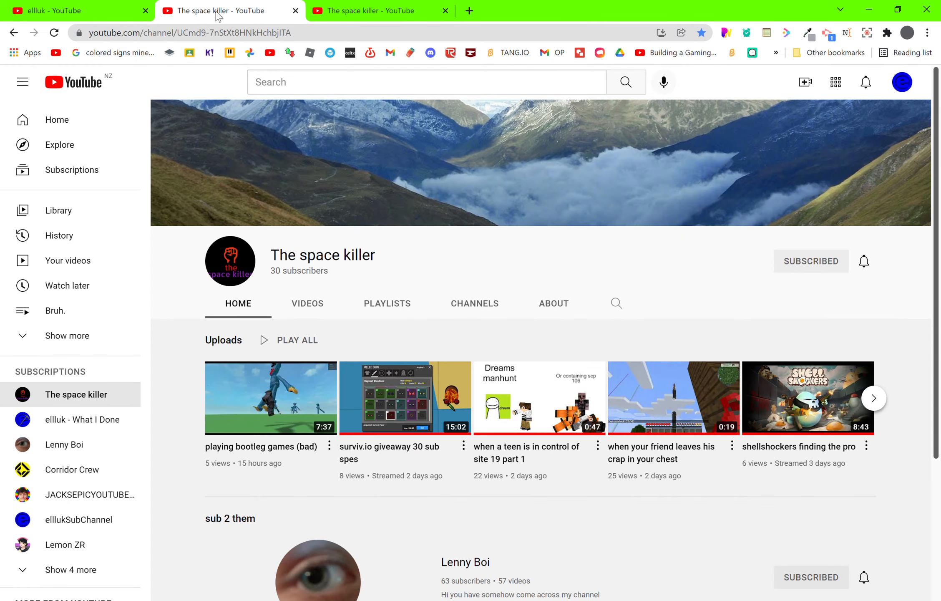
Step: From The Space Killer's Videos list, start 'playing bootleg games (bad)'
{"action": "left_click", "coordinate": [307, 303]}
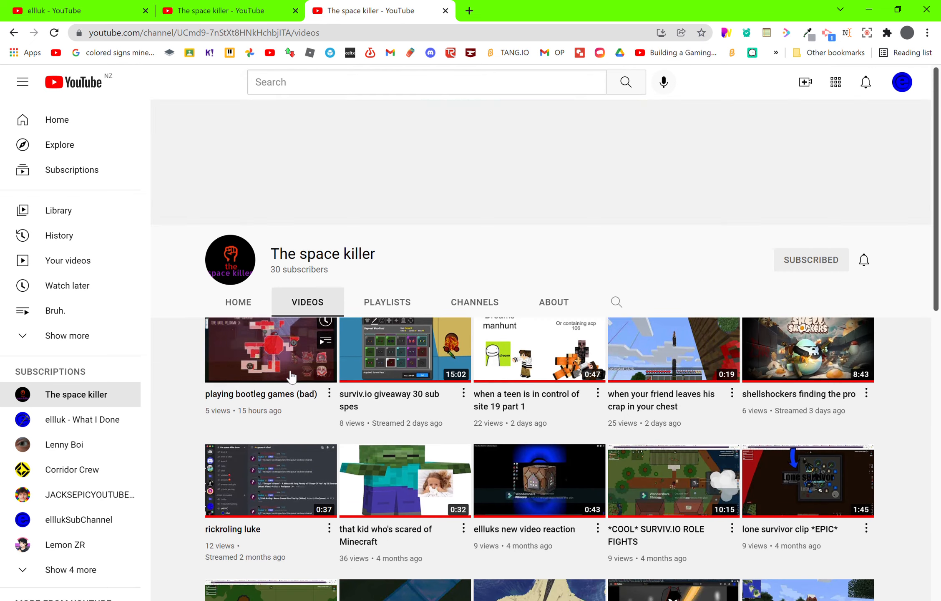
{"action": "scroll", "scroll_direction": "up", "scroll_amount": 3}
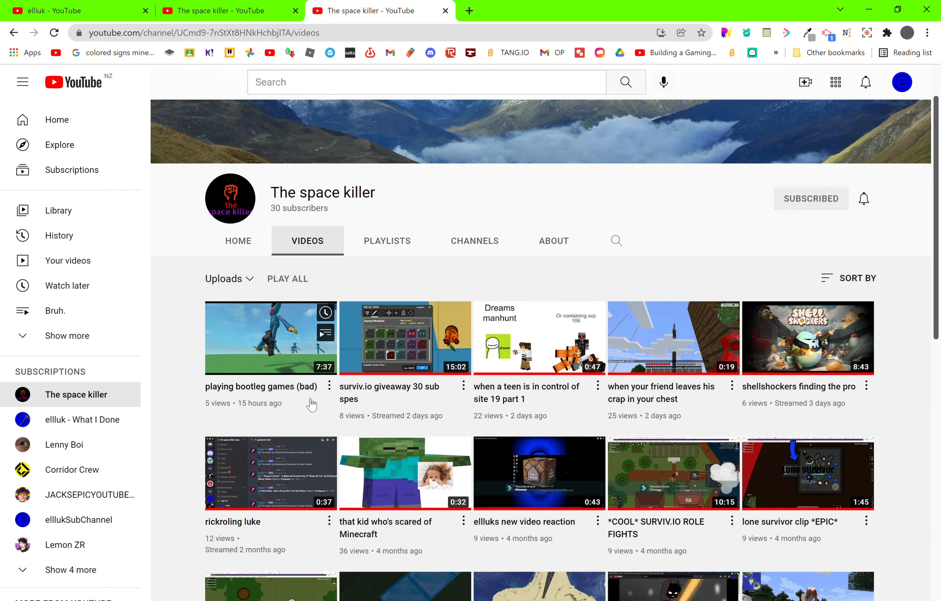
{"action": "mouse_move", "coordinate": [258, 364]}
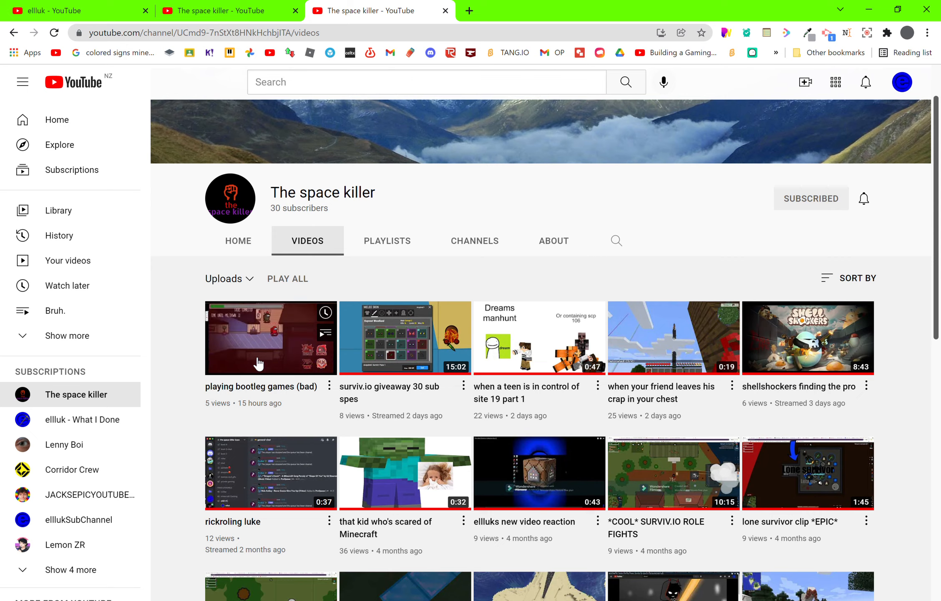
{"action": "left_click", "coordinate": [270, 337]}
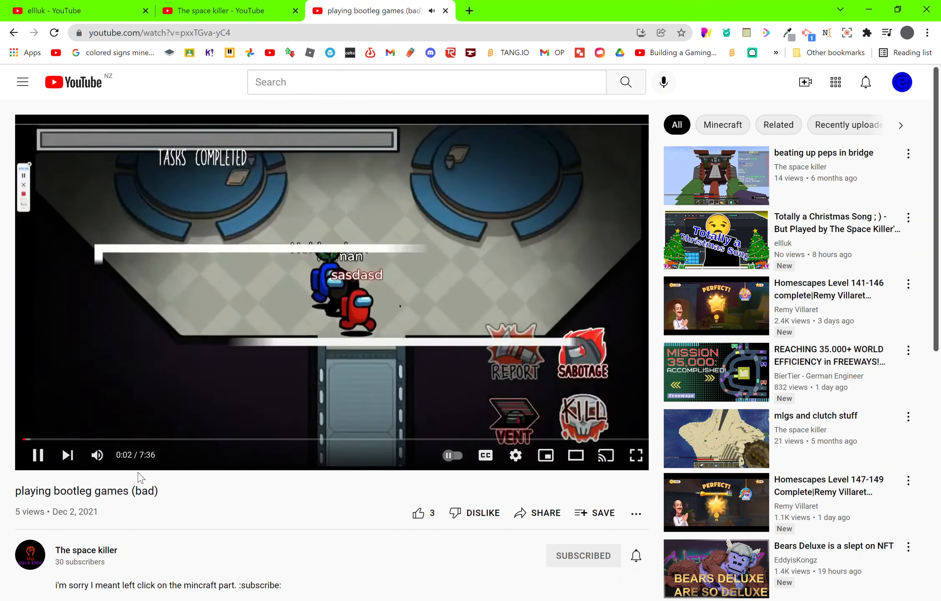
Step: Pause and resume the bootleg games video, then scroll below the player
{"action": "left_click", "coordinate": [38, 454]}
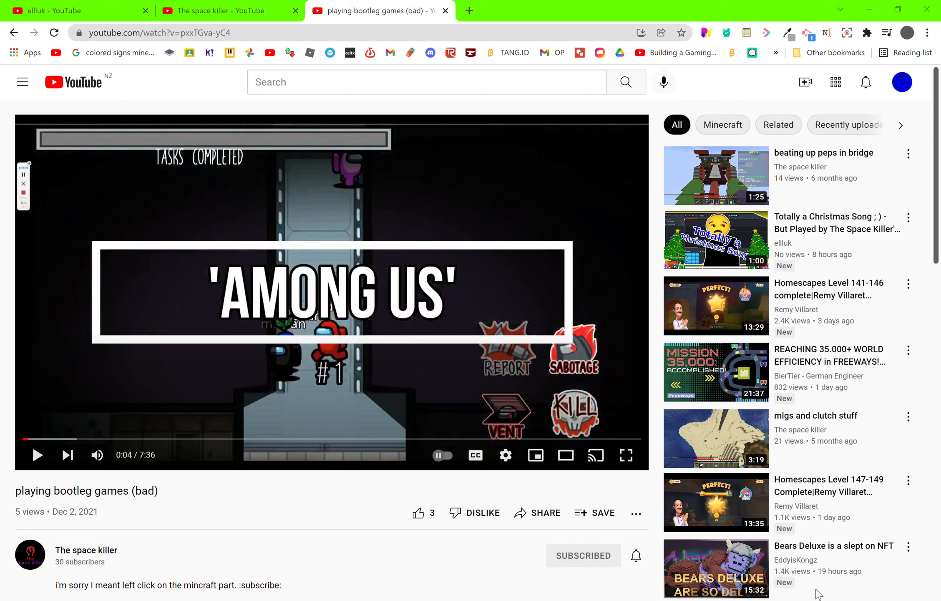
{"action": "left_click", "coordinate": [37, 455]}
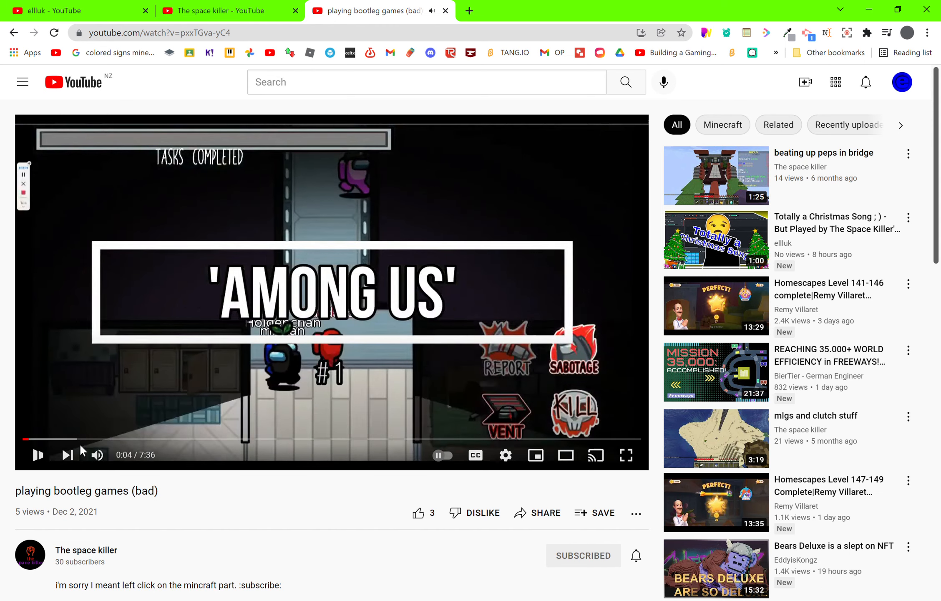
{"action": "left_click", "coordinate": [37, 455]}
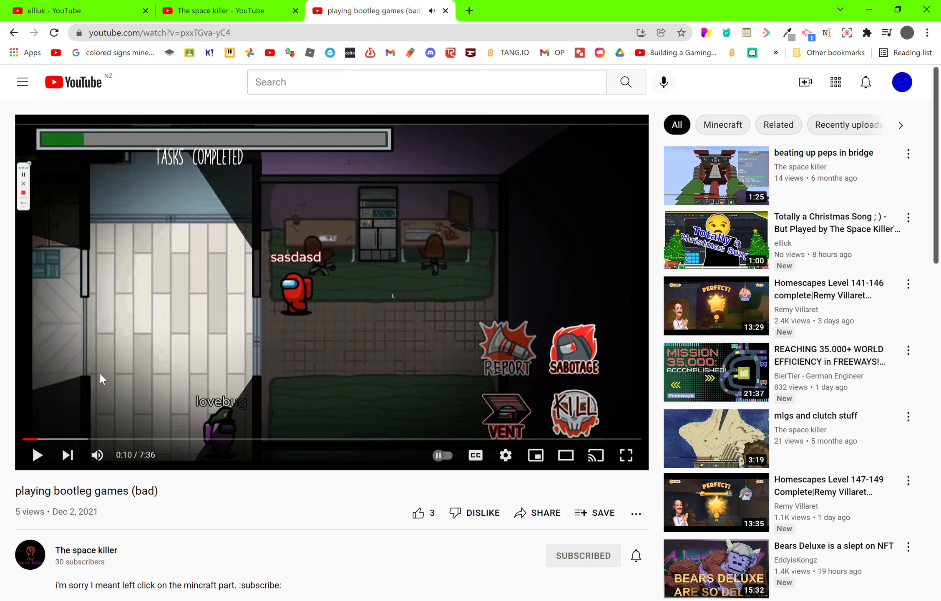
{"action": "mouse_move", "coordinate": [130, 455]}
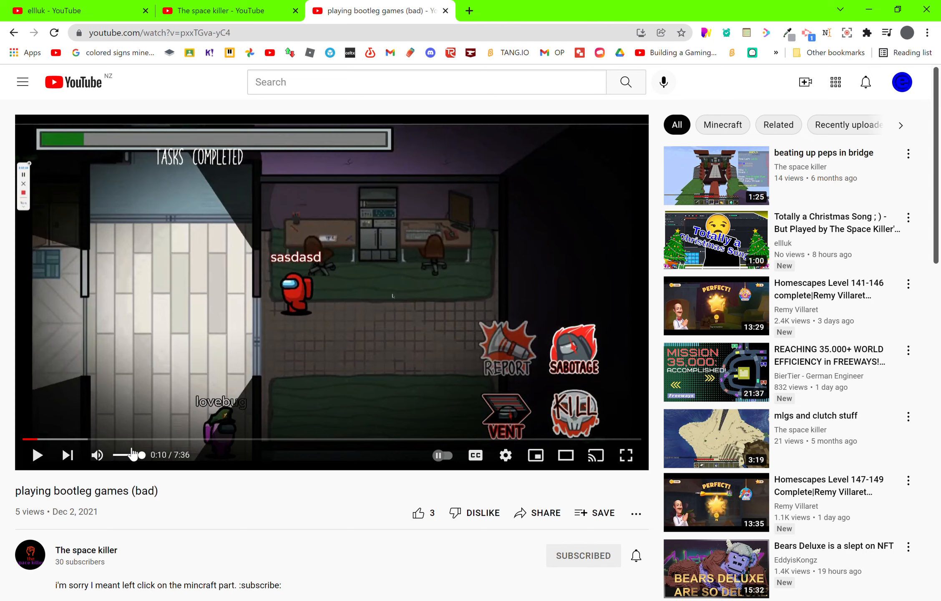
{"action": "scroll", "scroll_direction": "down", "scroll_amount": 3}
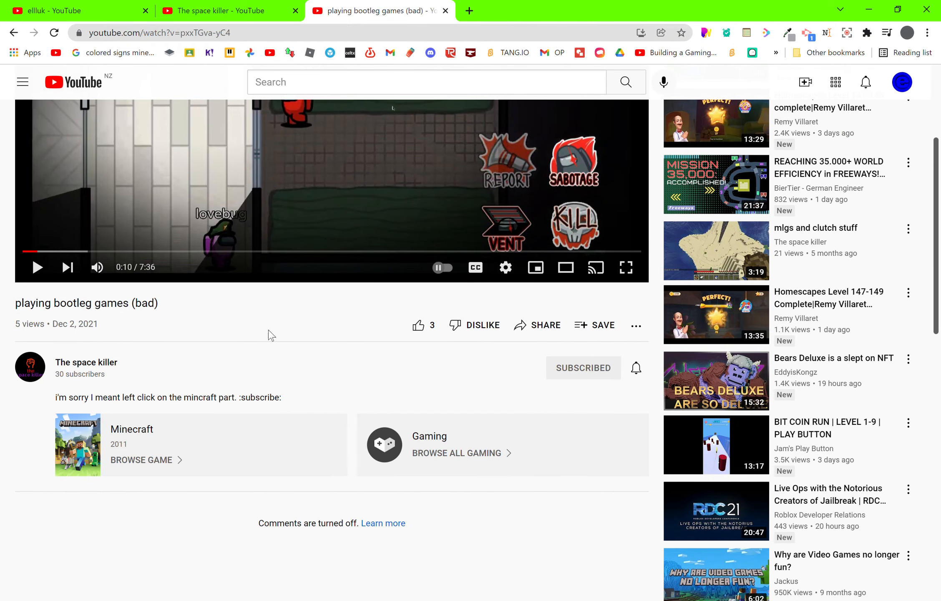
Step: Like the bootleg games video, raising its like count to 4
{"action": "scroll", "scroll_direction": "down", "scroll_amount": 3}
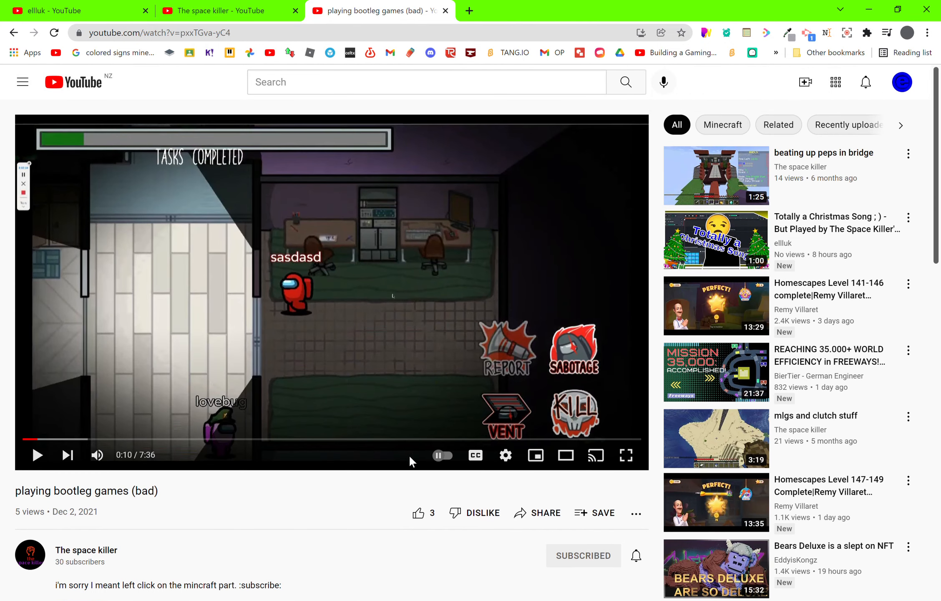
{"action": "left_click", "coordinate": [417, 513]}
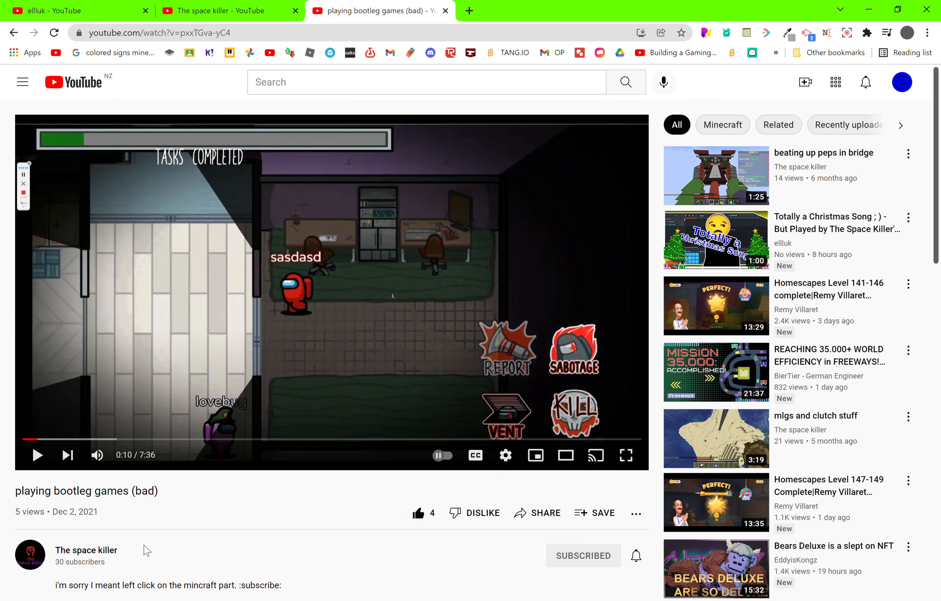
{"action": "scroll", "scroll_direction": "down", "scroll_amount": 3}
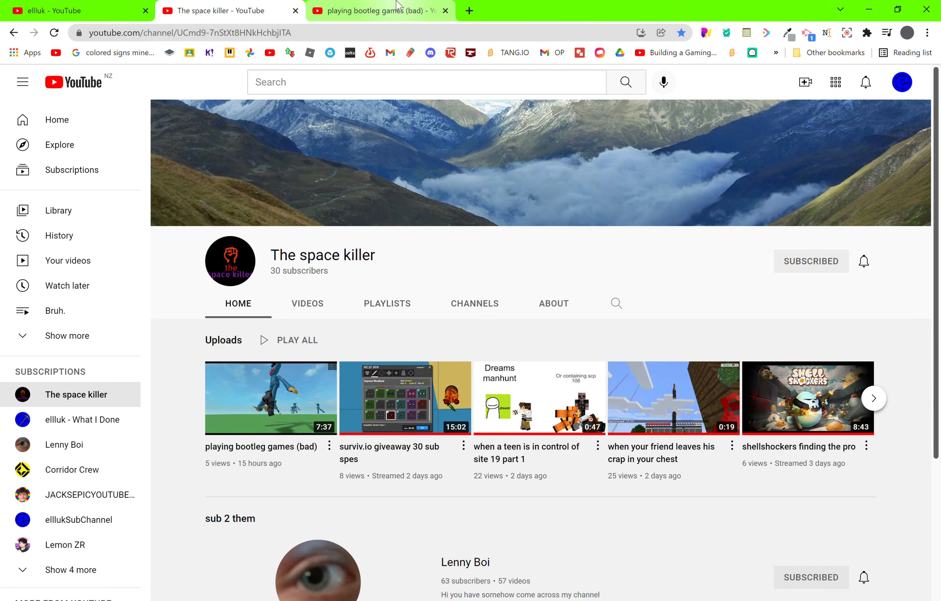
{"action": "mouse_move", "coordinate": [332, 26]}
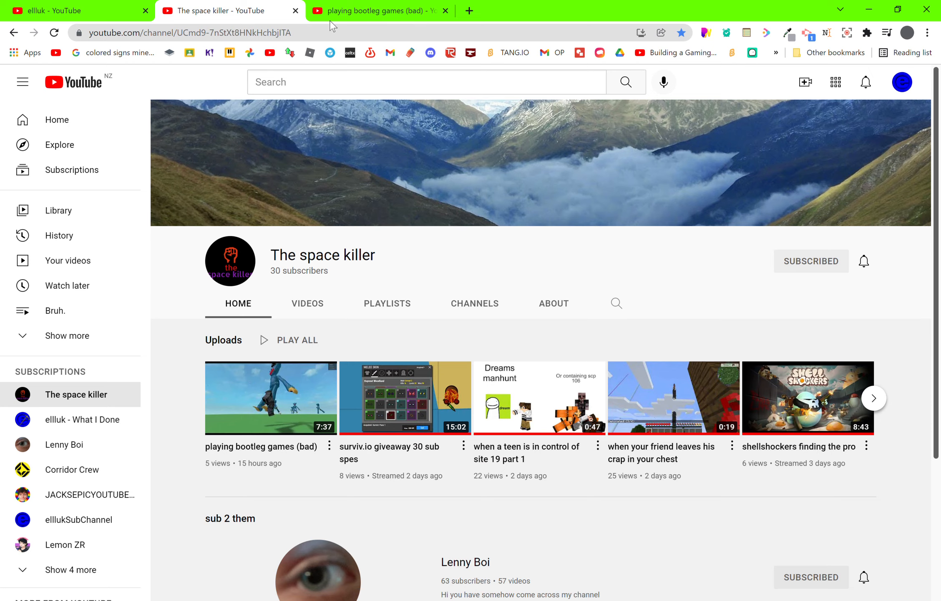
{"action": "mouse_move", "coordinate": [379, 10]}
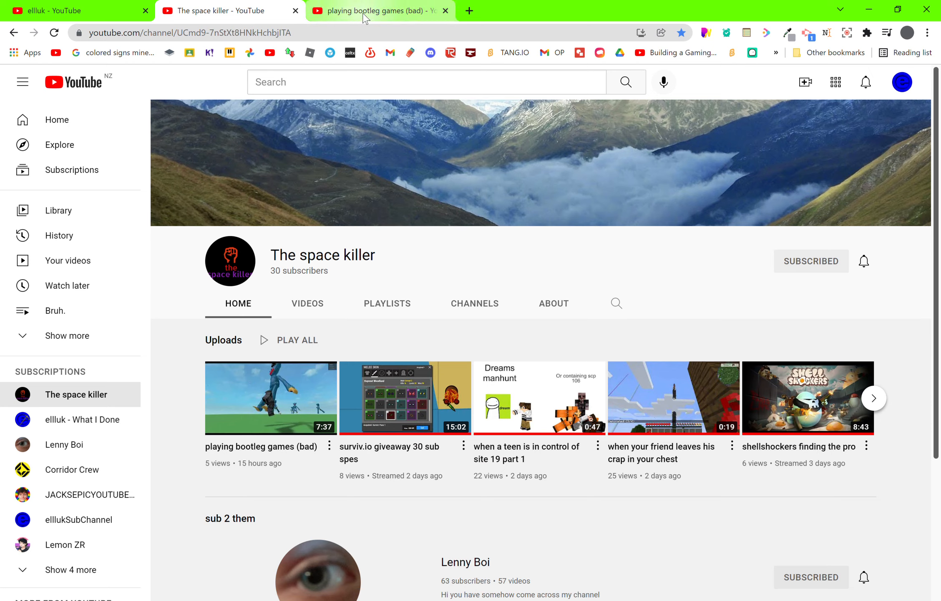
{"action": "left_click", "coordinate": [445, 11]}
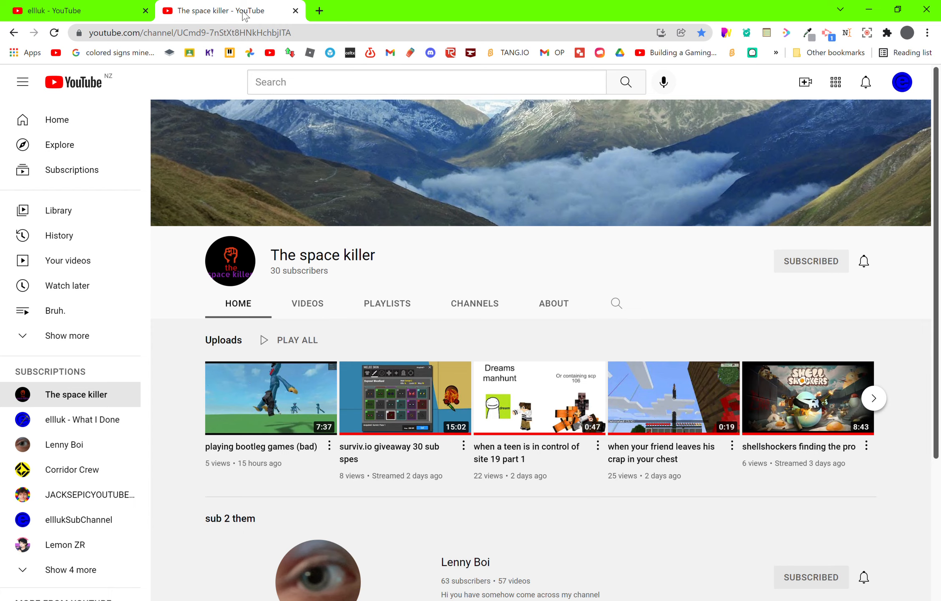
{"action": "mouse_move", "coordinate": [245, 16]}
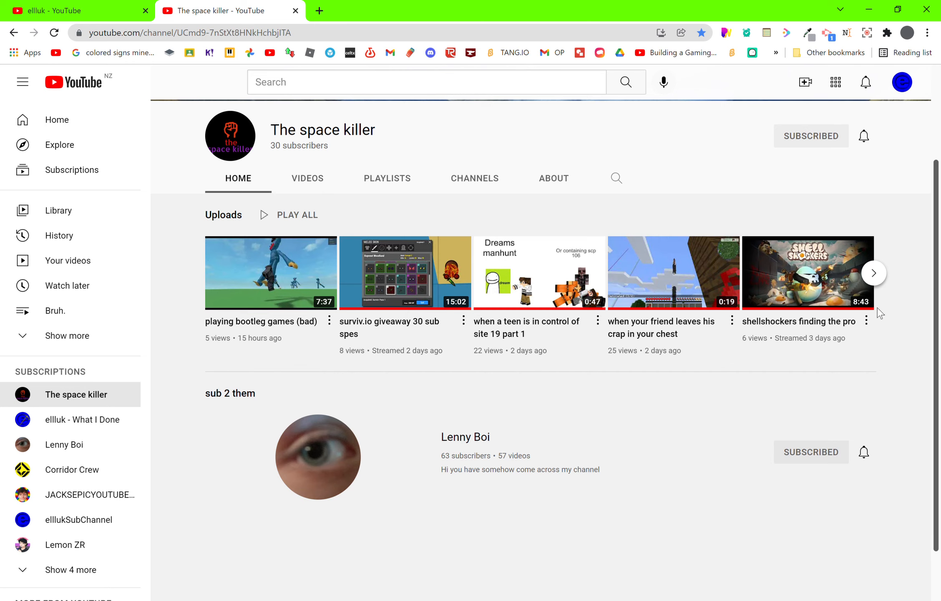
{"action": "scroll", "scroll_direction": "up", "scroll_amount": 3}
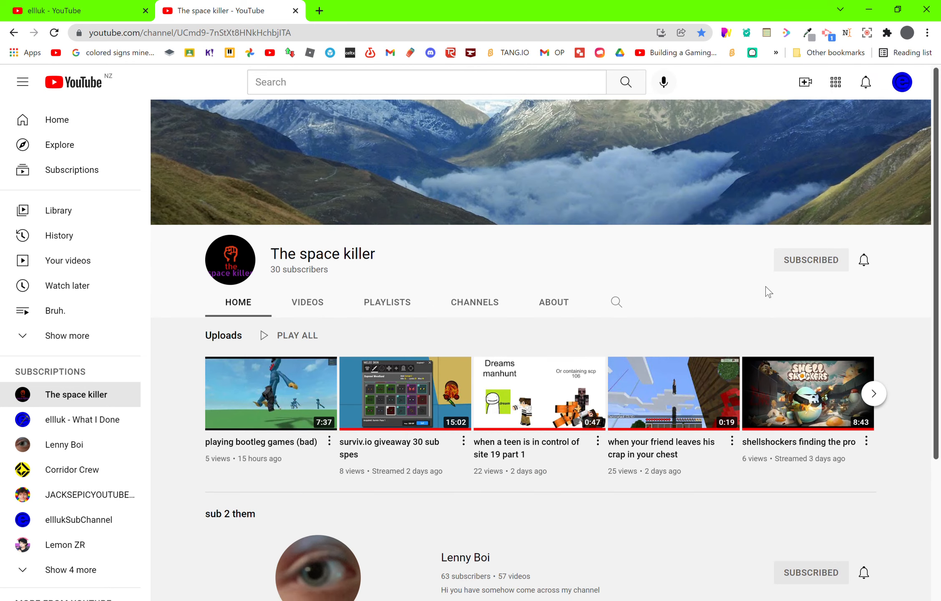